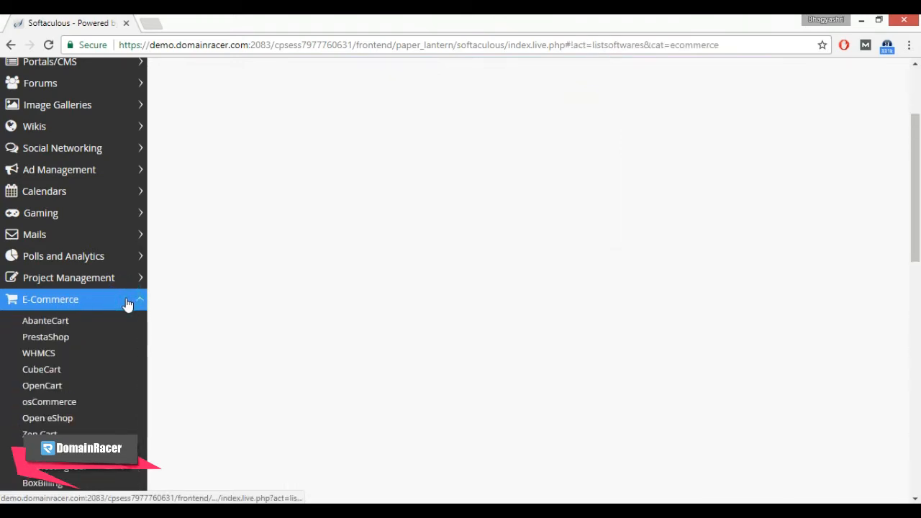
- Open OpenCart from the E-Commerce category in the Softaculous sidebar
left_click(42, 384)
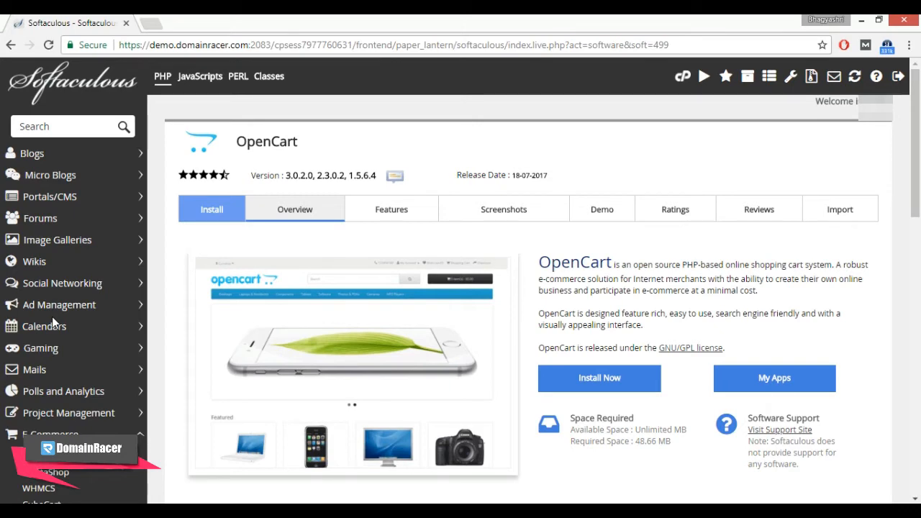
left_click(599, 378)
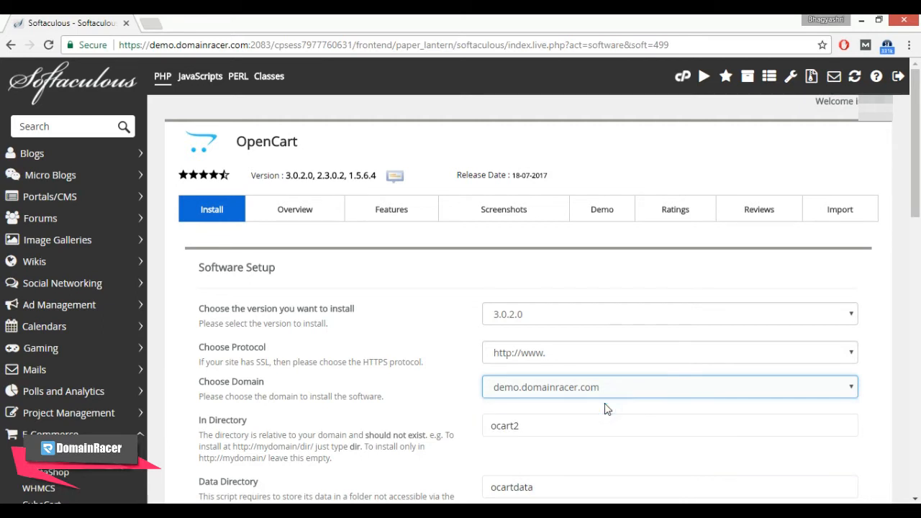
scroll("down", 3)
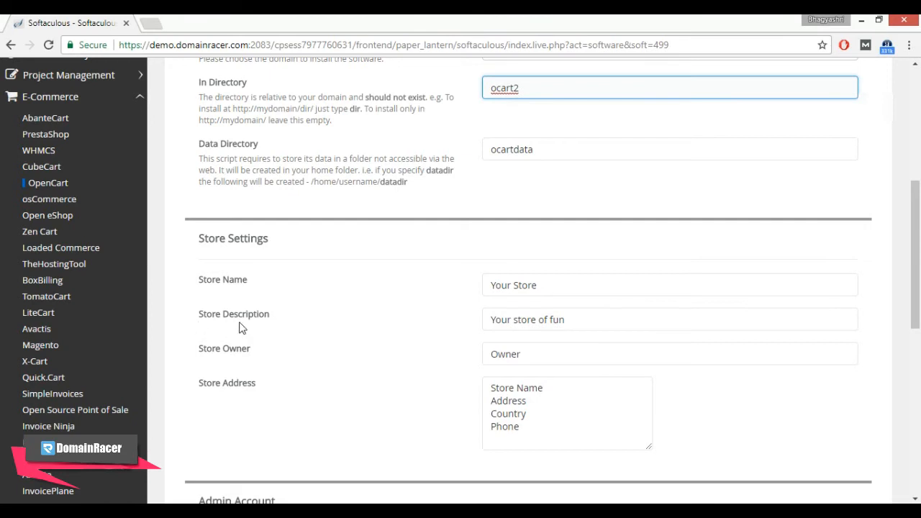